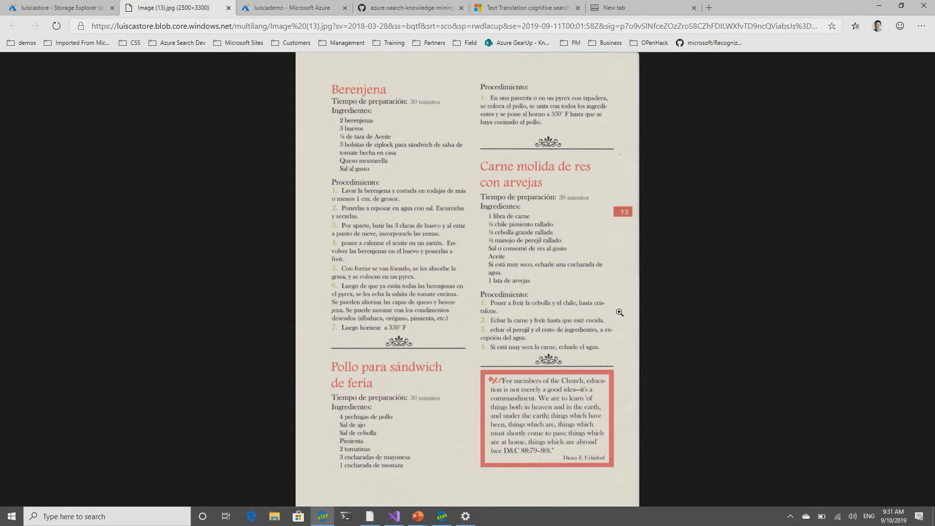
Step: Return from the recipe image via Storage Explorer to the luiscademo search service Overview
{"action": "left_click", "coordinate": [60, 8]}
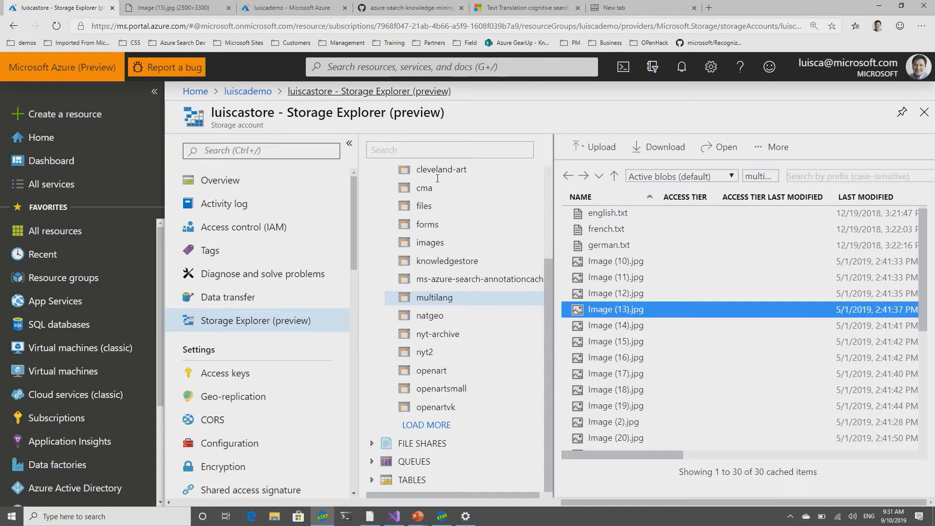
{"action": "left_click", "coordinate": [292, 7]}
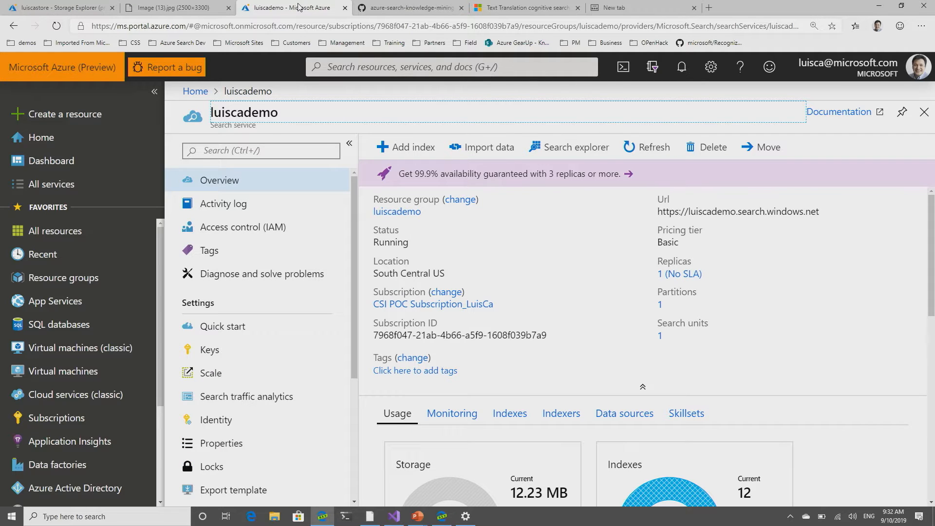
Step: Start Import data with blob data source myrecipes on luiscastore's multilang container and continue
{"action": "left_click", "coordinate": [489, 147]}
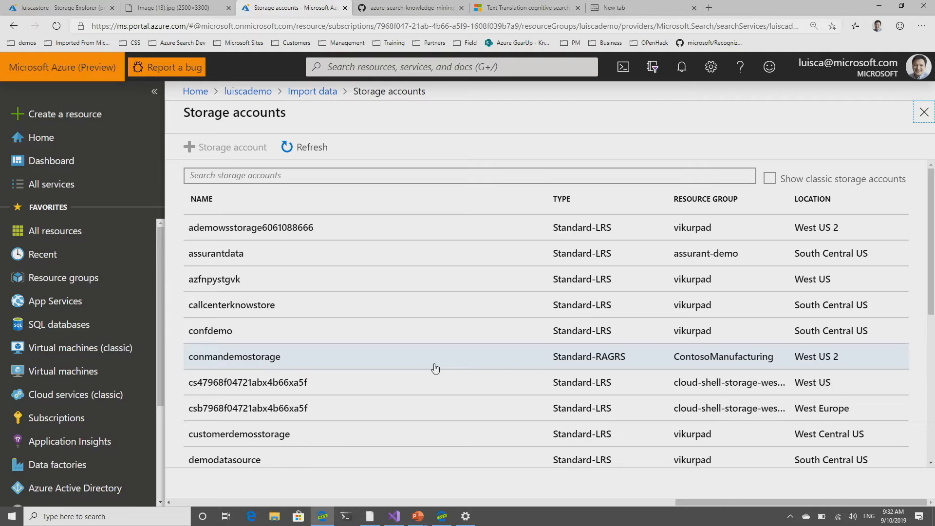
{"action": "scroll", "scroll_direction": "down", "scroll_amount": 3}
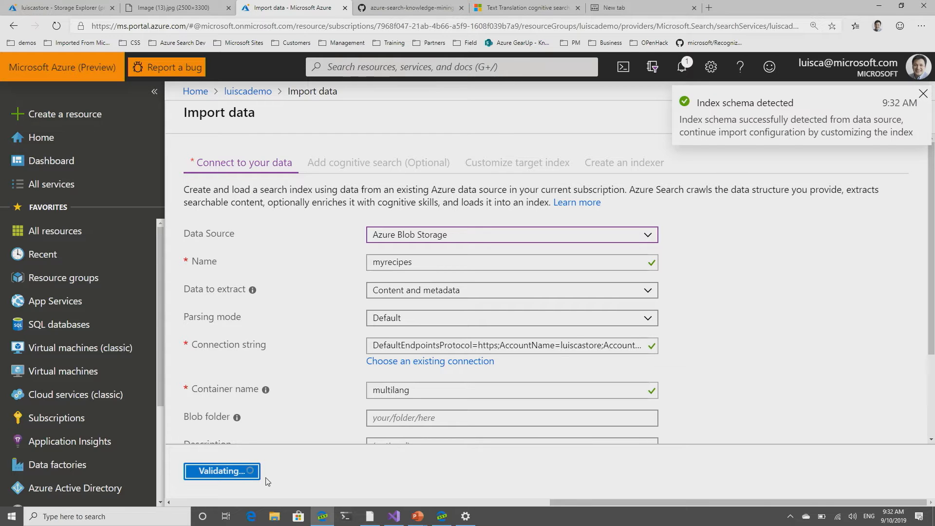
{"action": "left_click", "coordinate": [222, 470]}
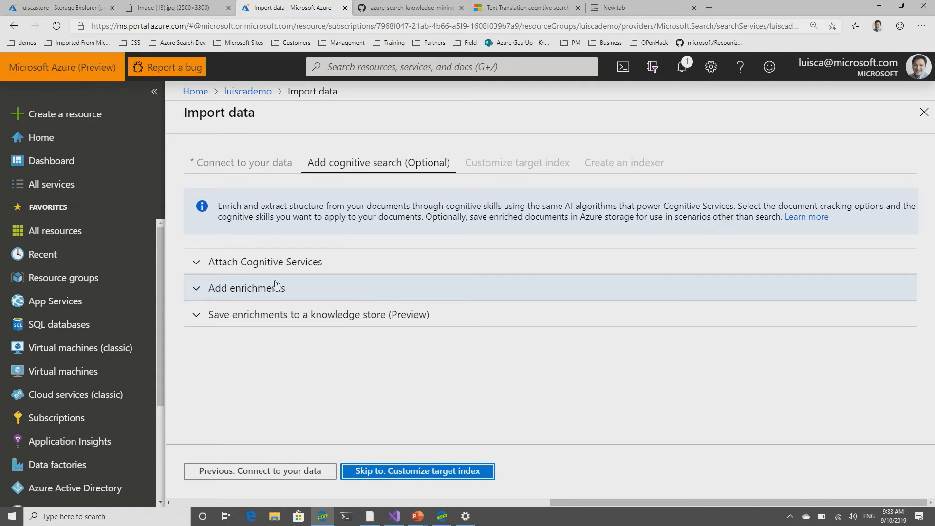
Step: Review the Attach Cognitive Services section, then expand Add enrichments for skillset myskillset
{"action": "left_click", "coordinate": [265, 261]}
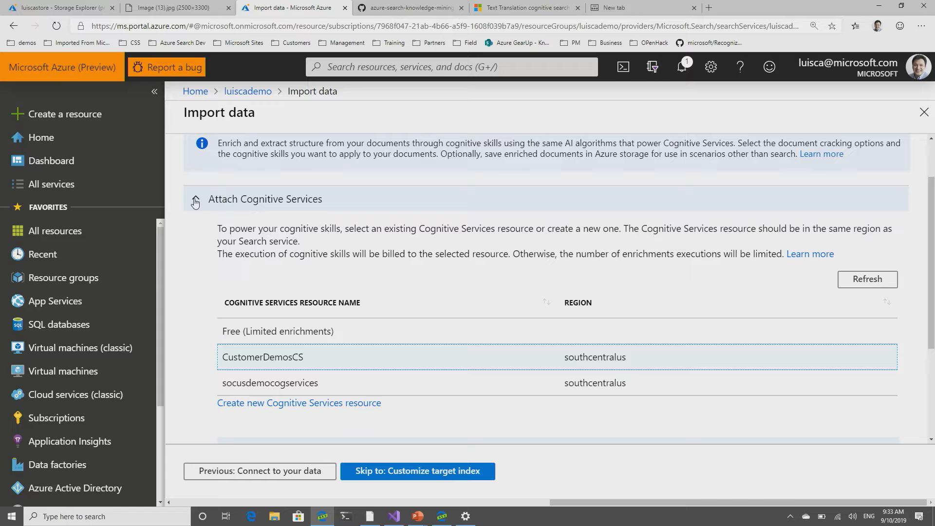
{"action": "left_click", "coordinate": [196, 198]}
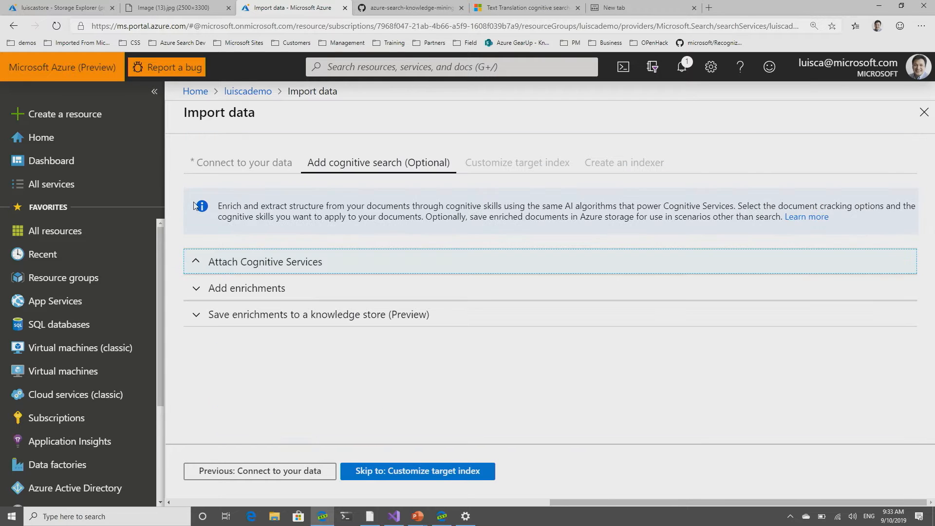
{"action": "left_click", "coordinate": [244, 288]}
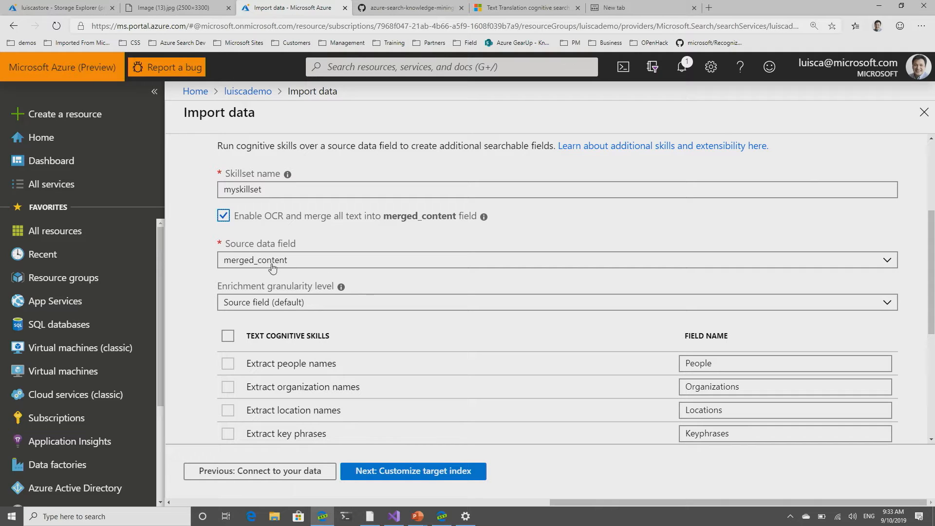
{"action": "mouse_move", "coordinate": [281, 269]}
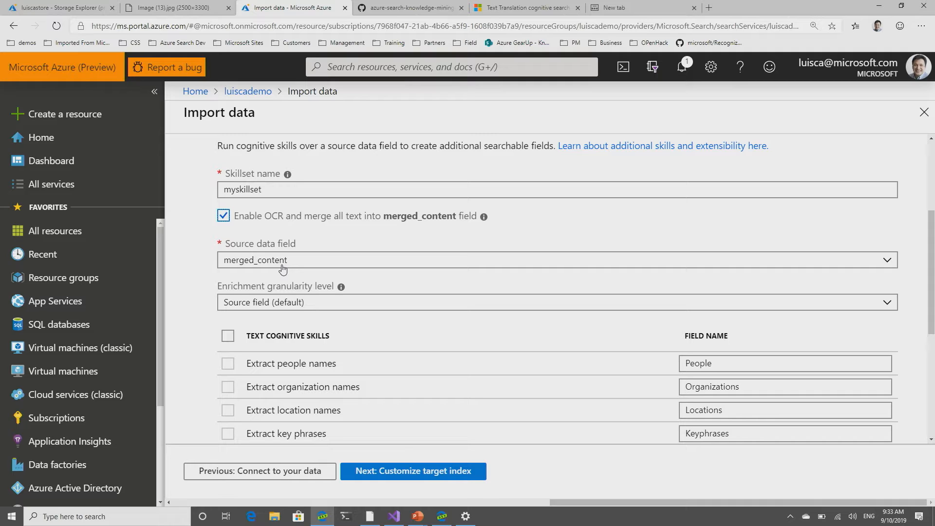
Step: Keep OCR and add Translate text to English into Translated_Text, then continue to the target index
{"action": "scroll", "scroll_direction": "down", "scroll_amount": 3}
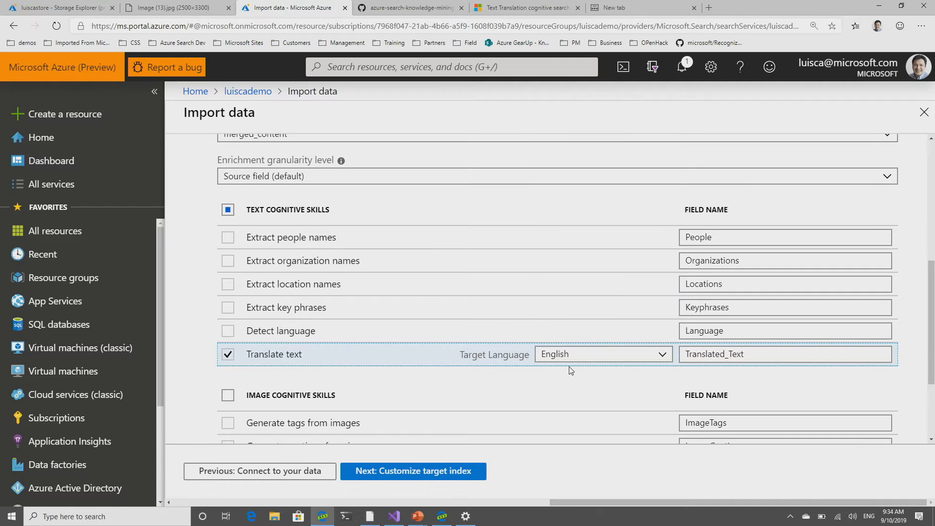
{"action": "mouse_move", "coordinate": [671, 385]}
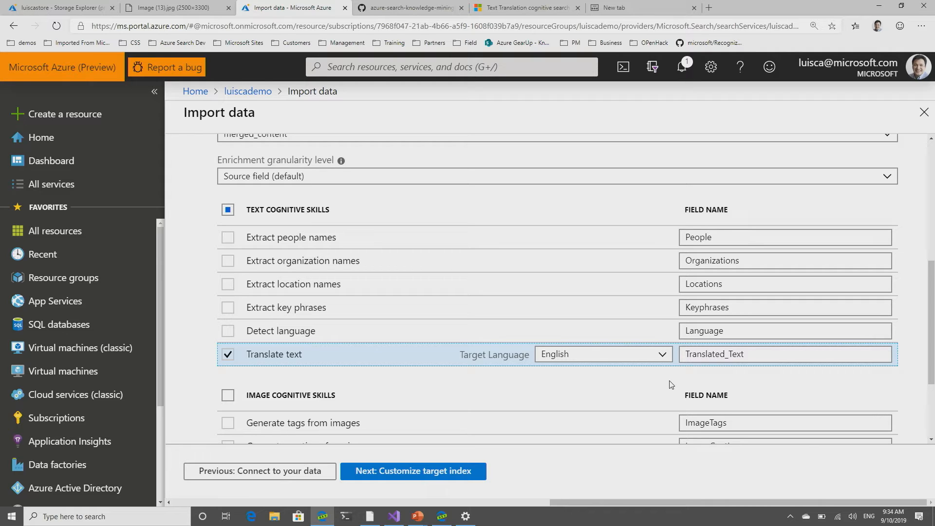
{"action": "left_click", "coordinate": [413, 471]}
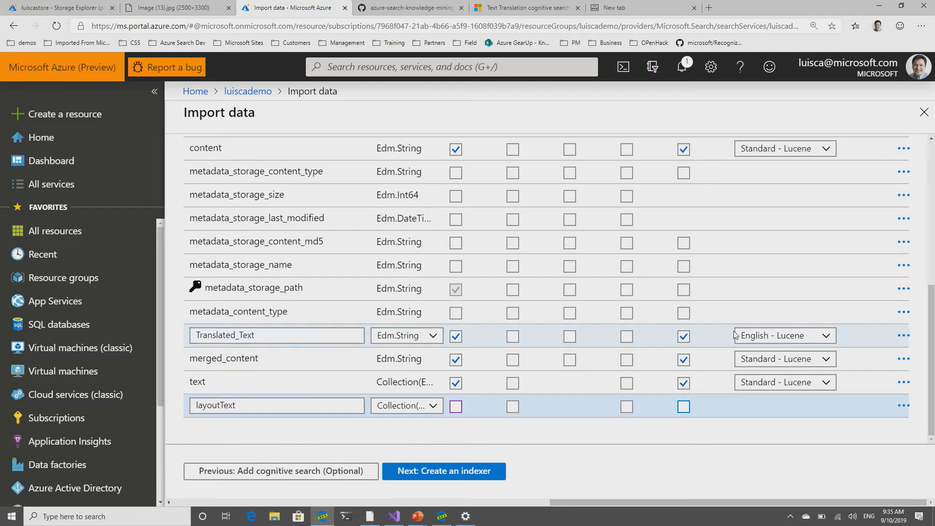
{"action": "mouse_move", "coordinate": [784, 345]}
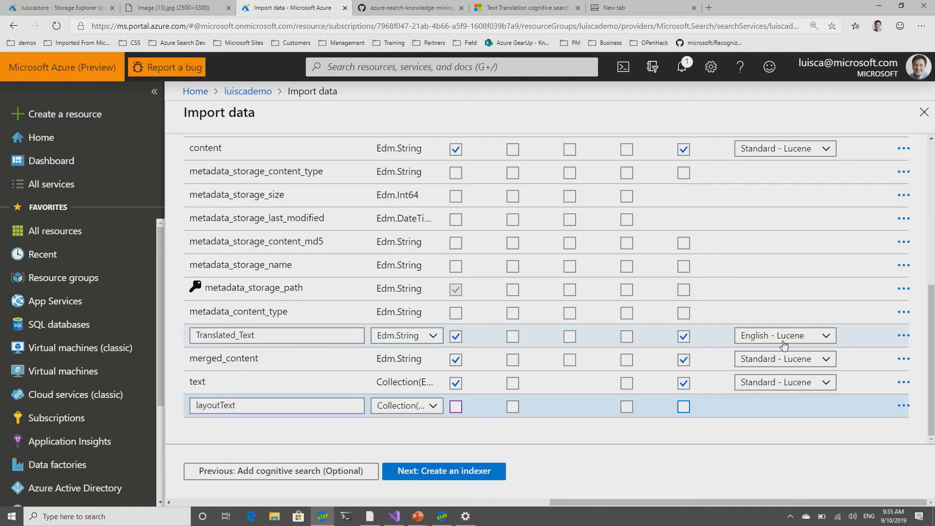
Step: Choose the English - Microsoft analyzer for the Translated_Text field
{"action": "left_click", "coordinate": [784, 335]}
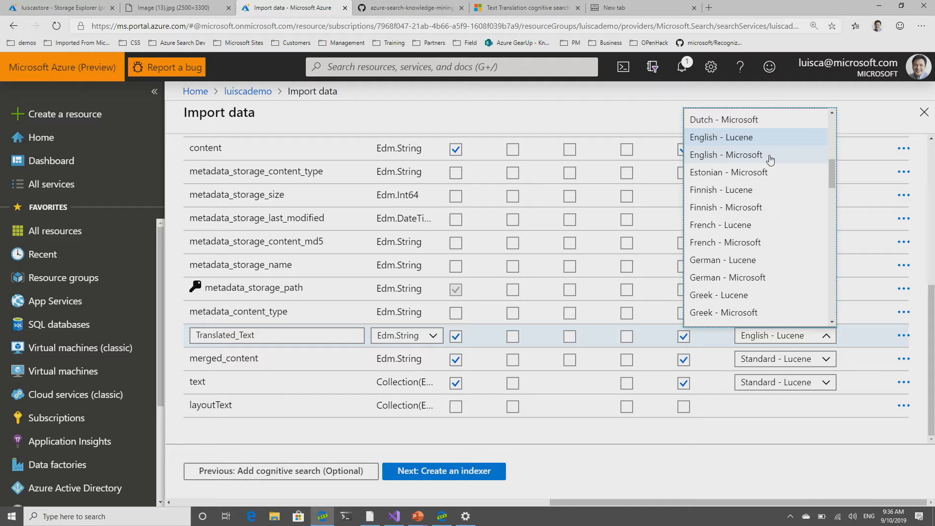
{"action": "left_click", "coordinate": [727, 155]}
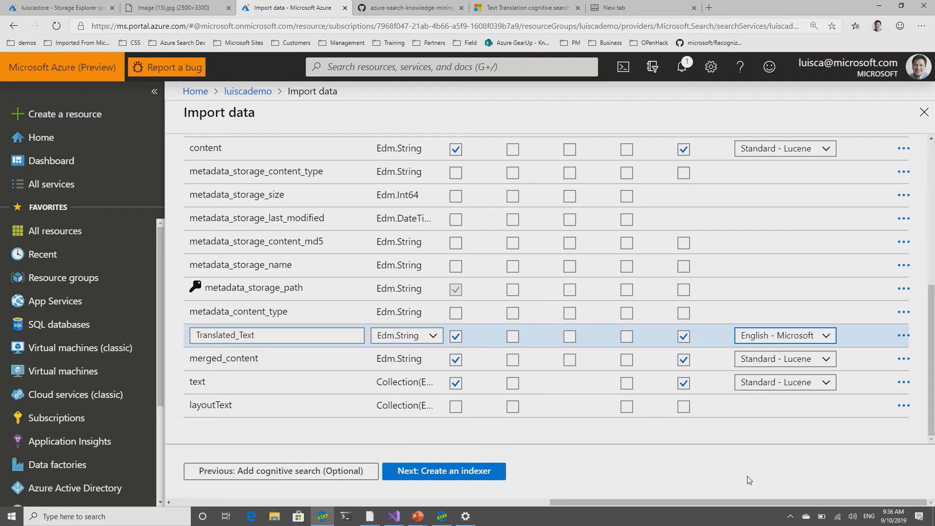
{"action": "mouse_move", "coordinate": [585, 475]}
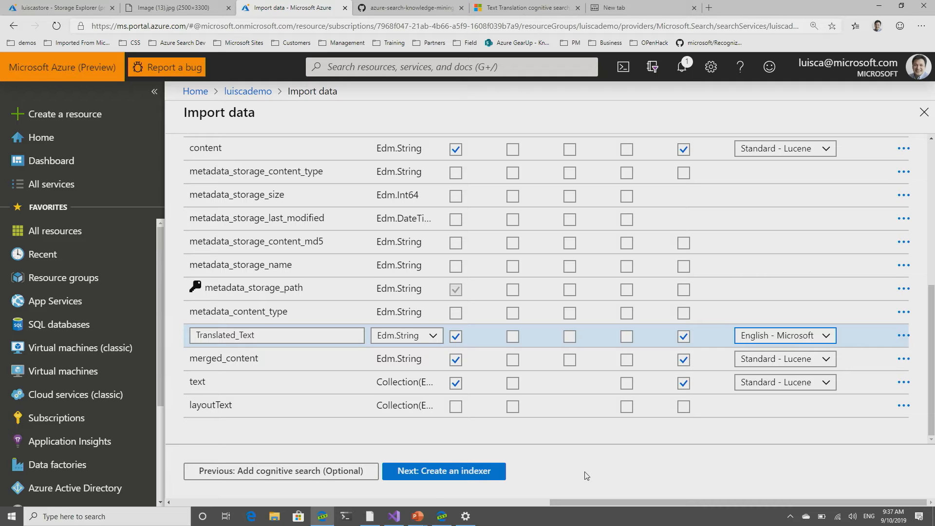
Step: Proceed to the indexer step, naming it recipesindexer with schedule Once
{"action": "scroll", "scroll_direction": "up", "scroll_amount": 3}
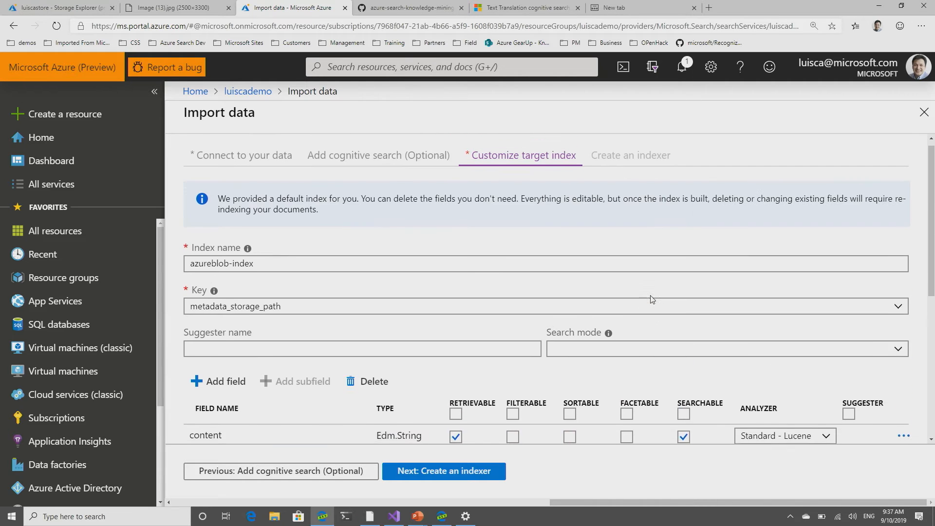
{"action": "left_click", "coordinate": [444, 471]}
{"action": "type", "text": "recipesindexer"}
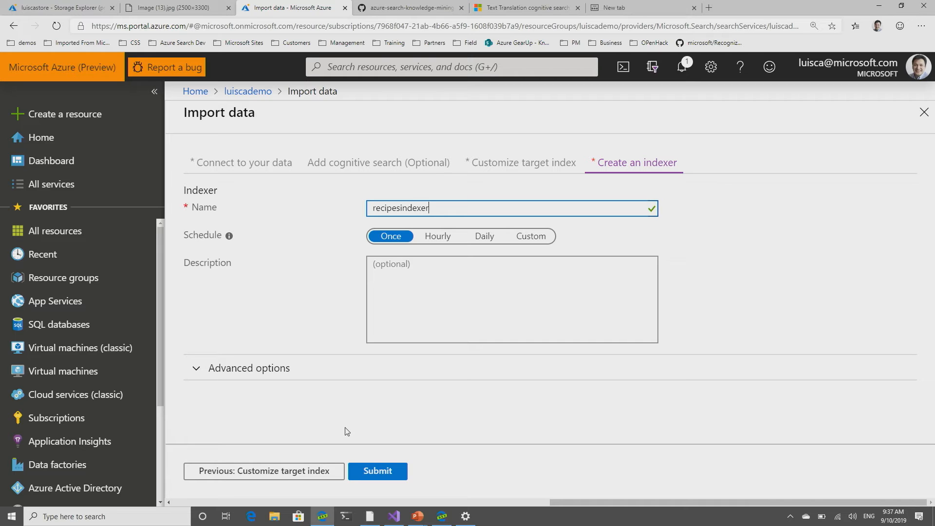
Step: Submit the import, then open the cooked-recipes index in Search explorer
{"action": "left_click", "coordinate": [377, 471]}
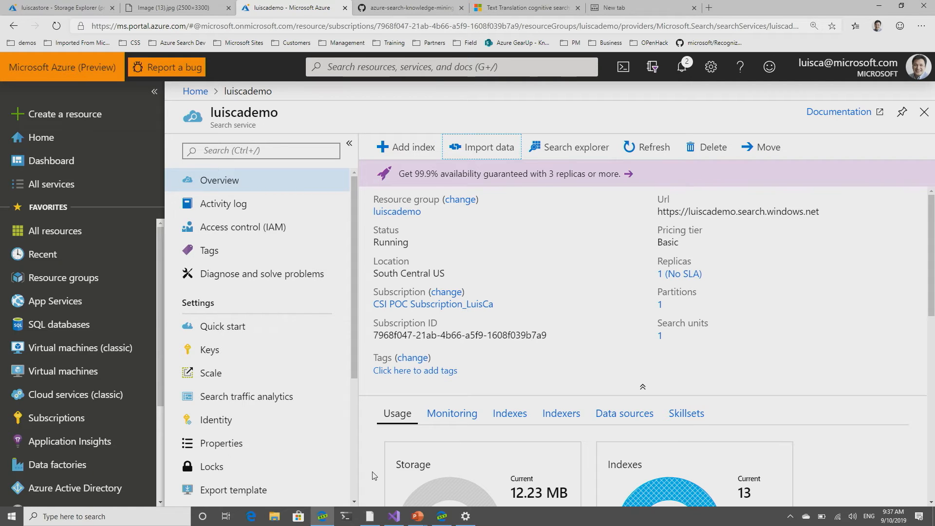
{"action": "left_click", "coordinate": [509, 414]}
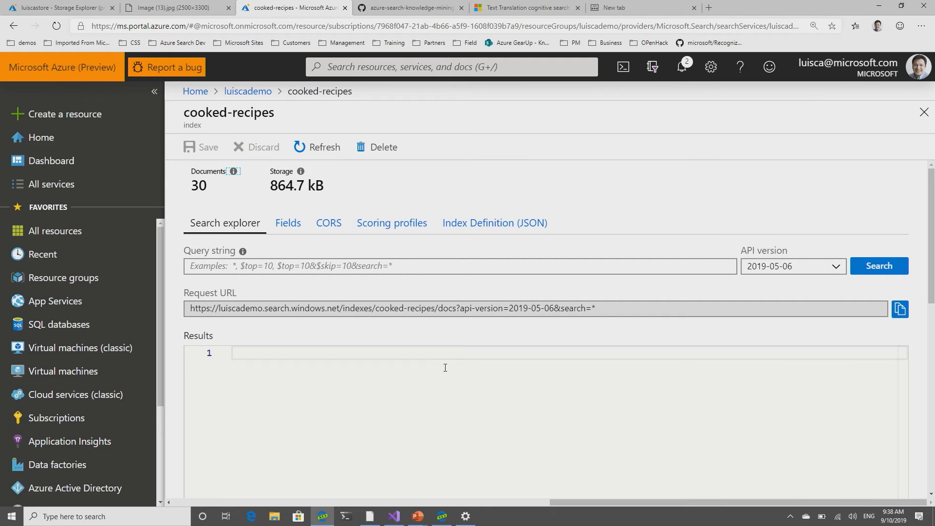
Step: Run the query string 'chicken' against the cooked-recipes index
{"action": "type", "text": "chich"}
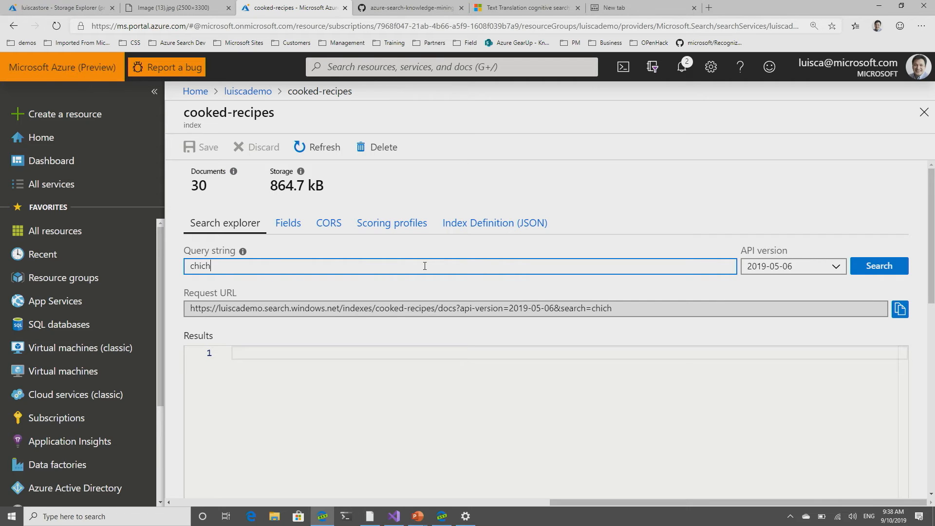
{"action": "type", "text": "ken"}
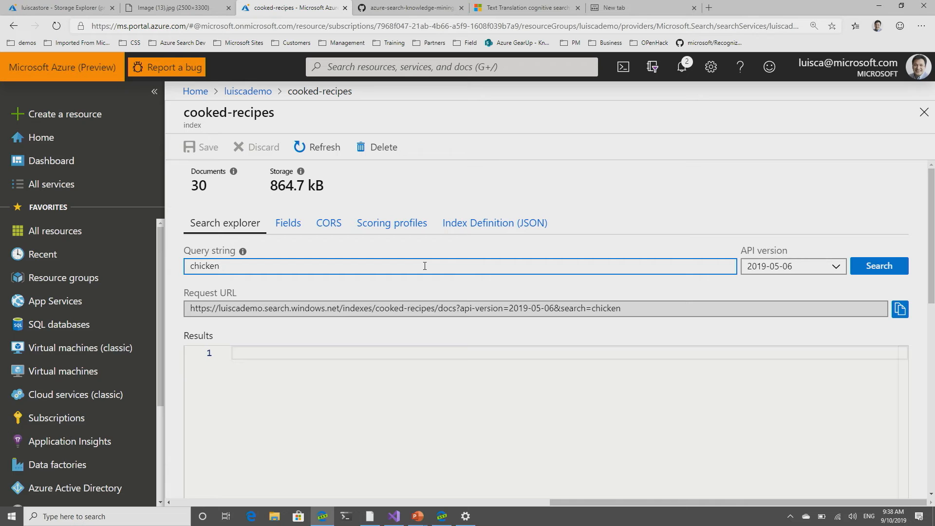
{"action": "left_click", "coordinate": [878, 266]}
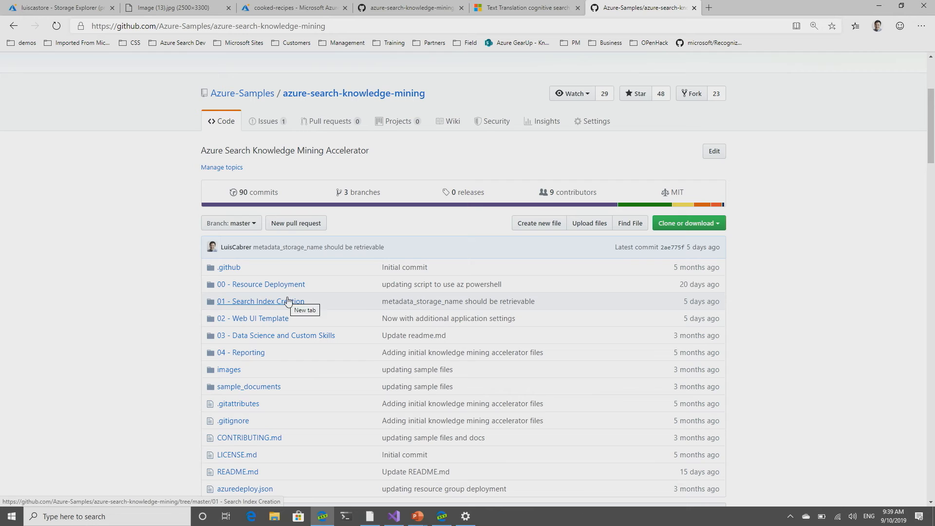
Step: Browse a folder of the azure-search-knowledge-mining GitHub repository
{"action": "left_click", "coordinate": [252, 318]}
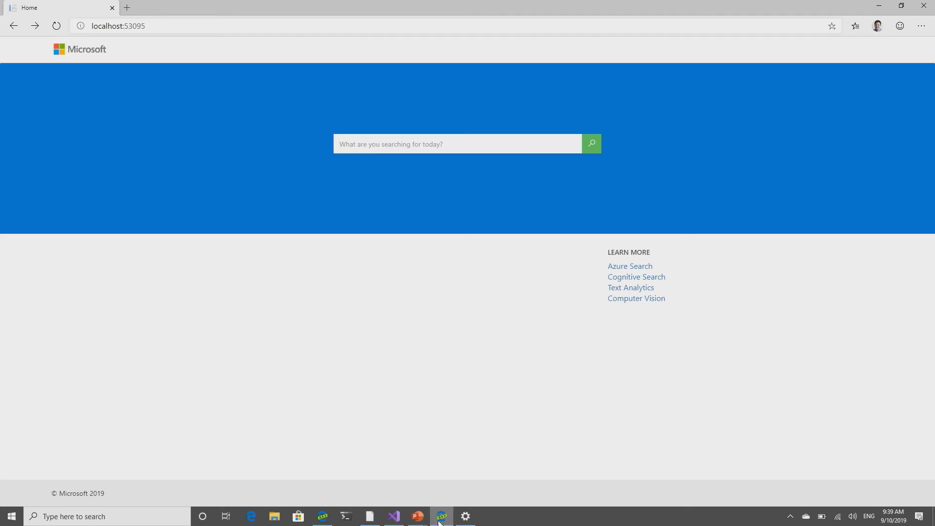
Step: Search the recipes and scroll the single Enchiladas and Sopa azteca result
{"action": "left_click", "coordinate": [458, 144]}
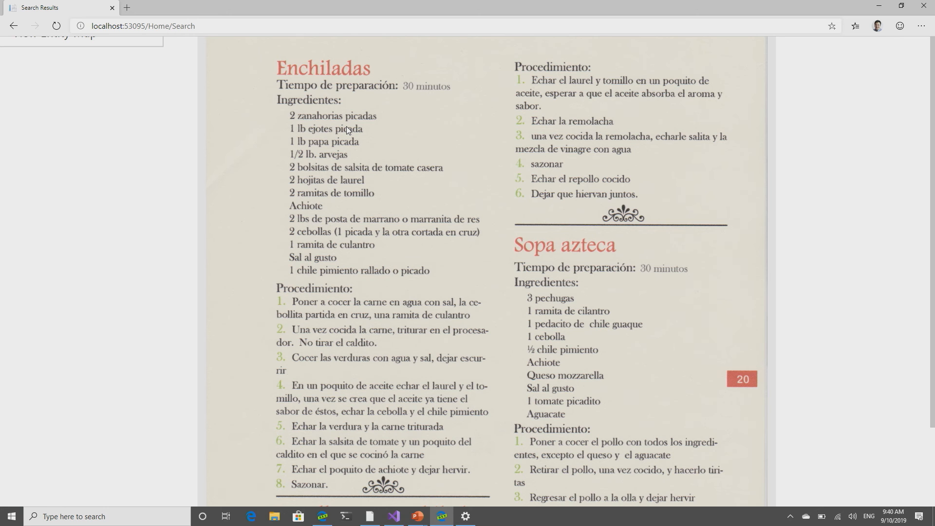
{"action": "scroll", "scroll_direction": "up", "scroll_amount": 3}
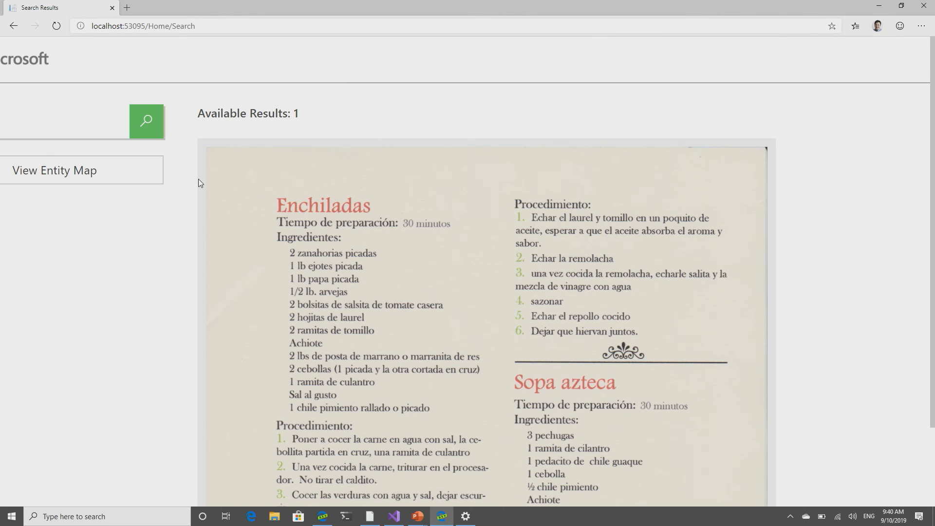